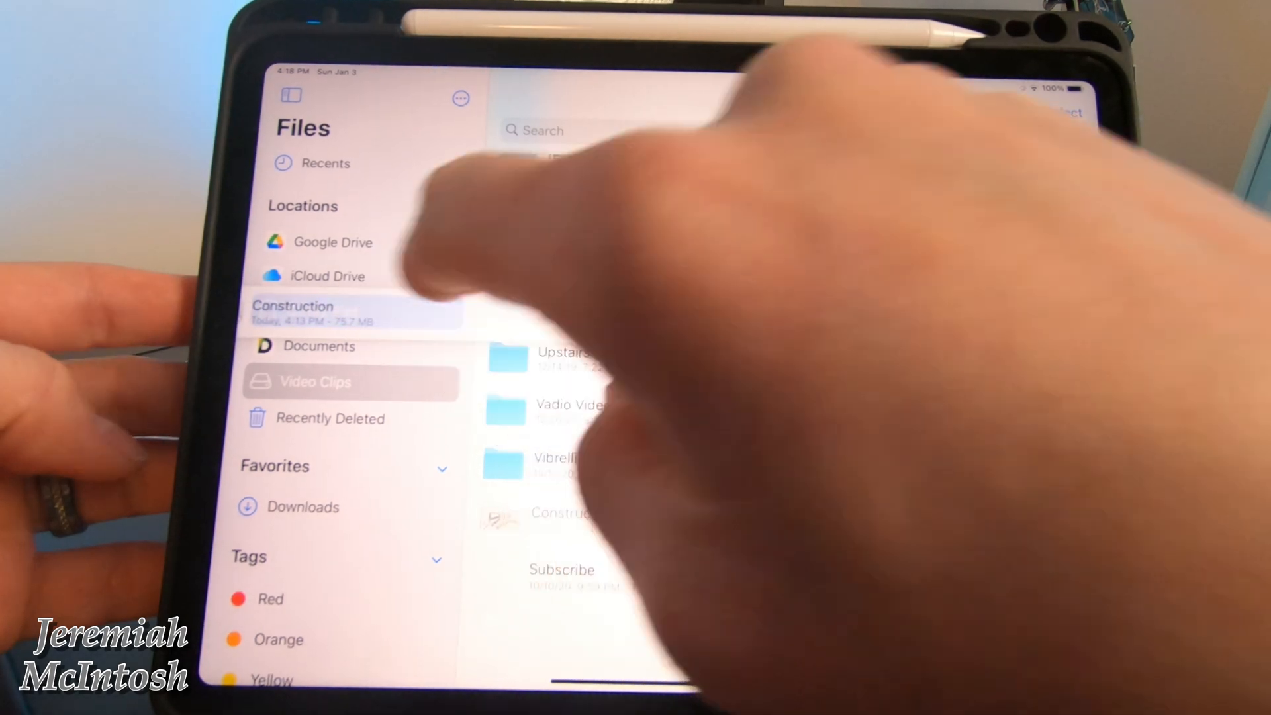
Step: Store the Construction clip on local iPad storage and create a new project named construction
left_click(348, 310)
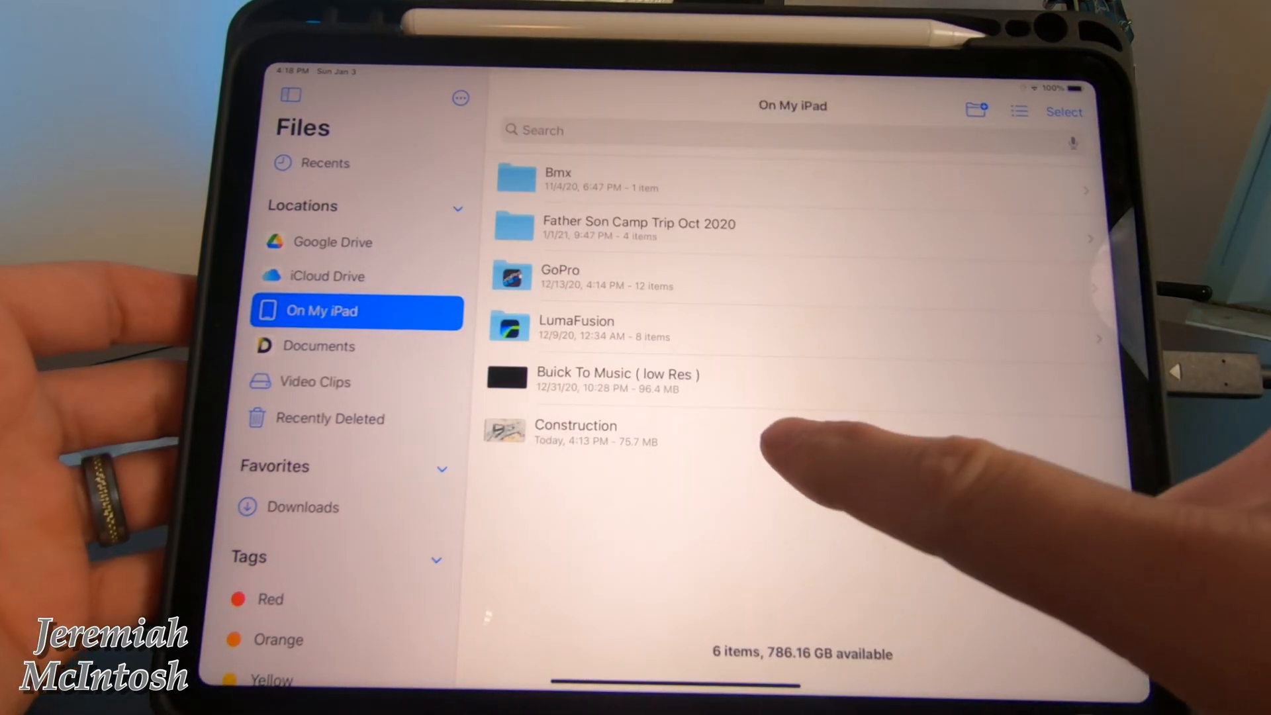
left_click(575, 432)
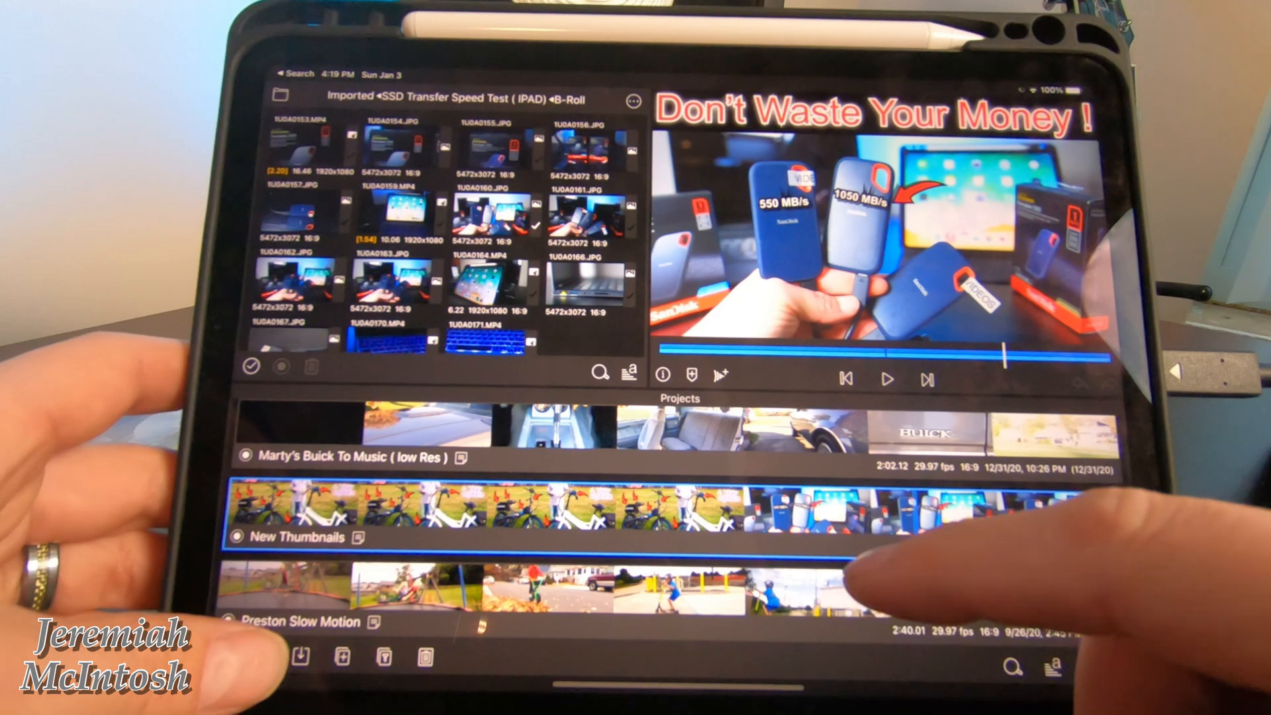
left_click(286, 667)
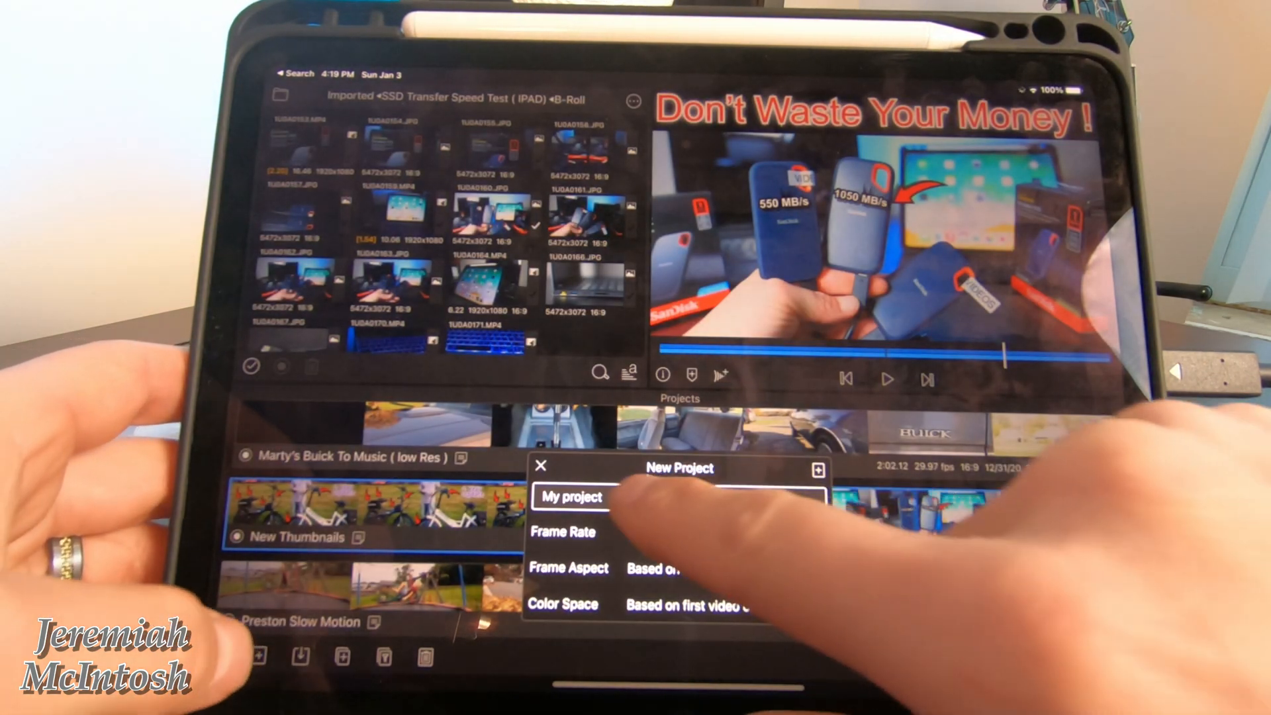
left_click(572, 498)
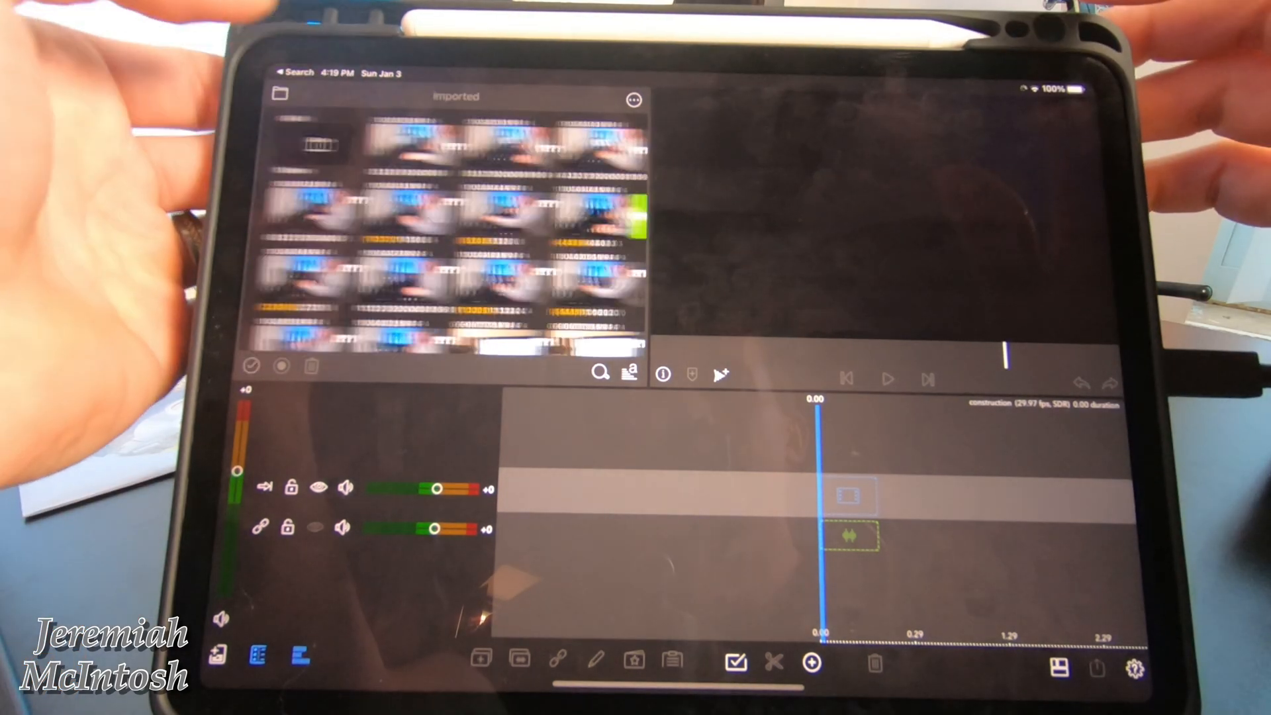
Step: Add a cross dissolve transition at the GH010613.MP4 clip edit on the timeline
left_click(281, 93)
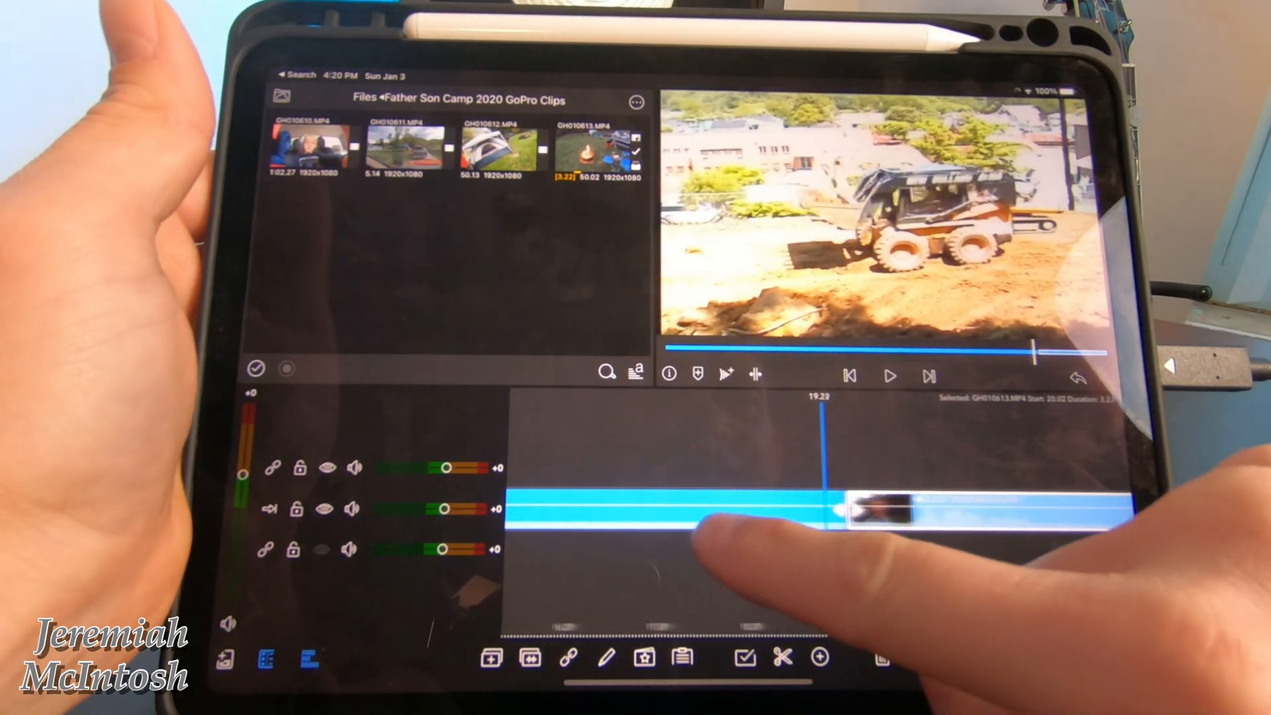
left_click(815, 655)
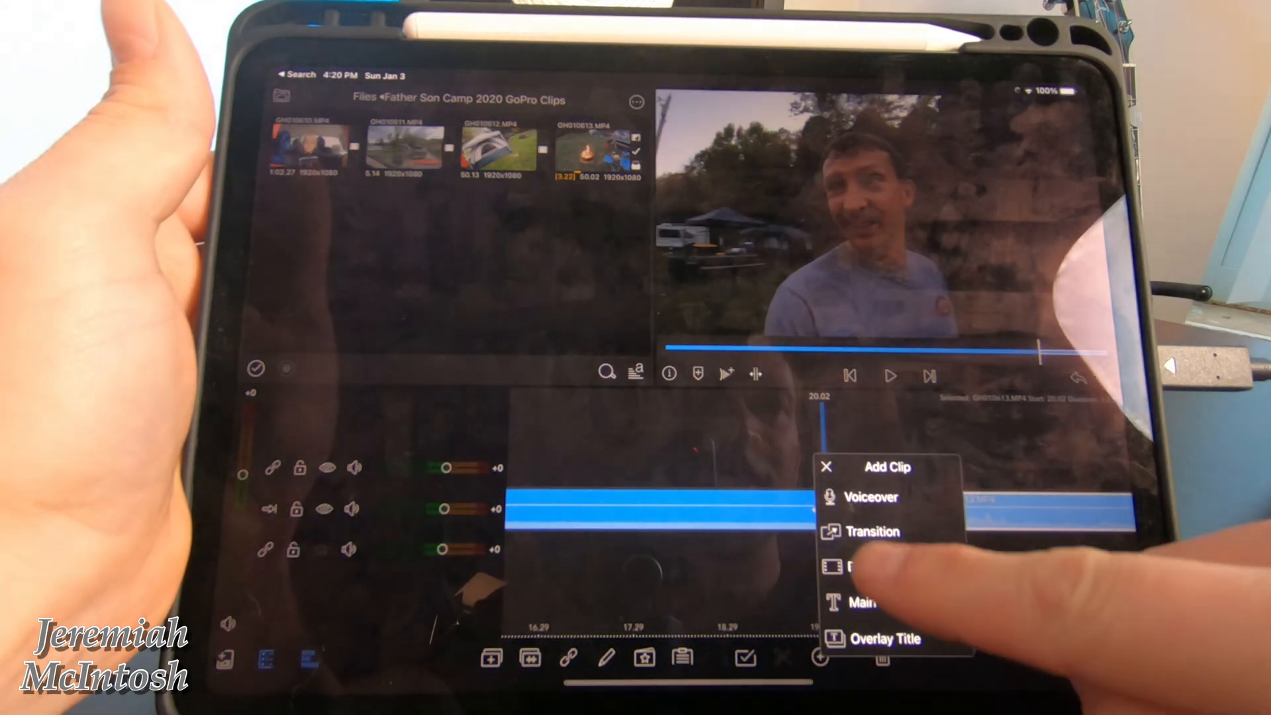
left_click(872, 532)
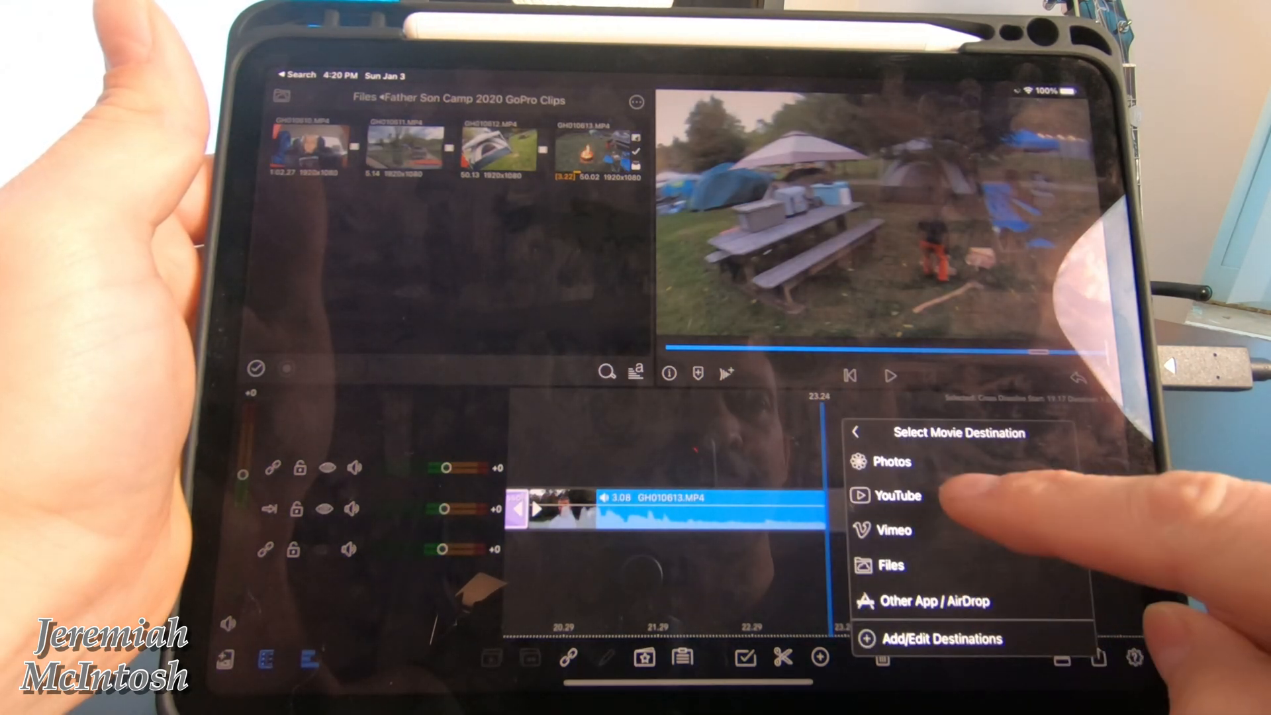
Step: Export to Photos with resolution lowered to 480p then changed again, a video quality picked, and view the library
left_click(892, 460)
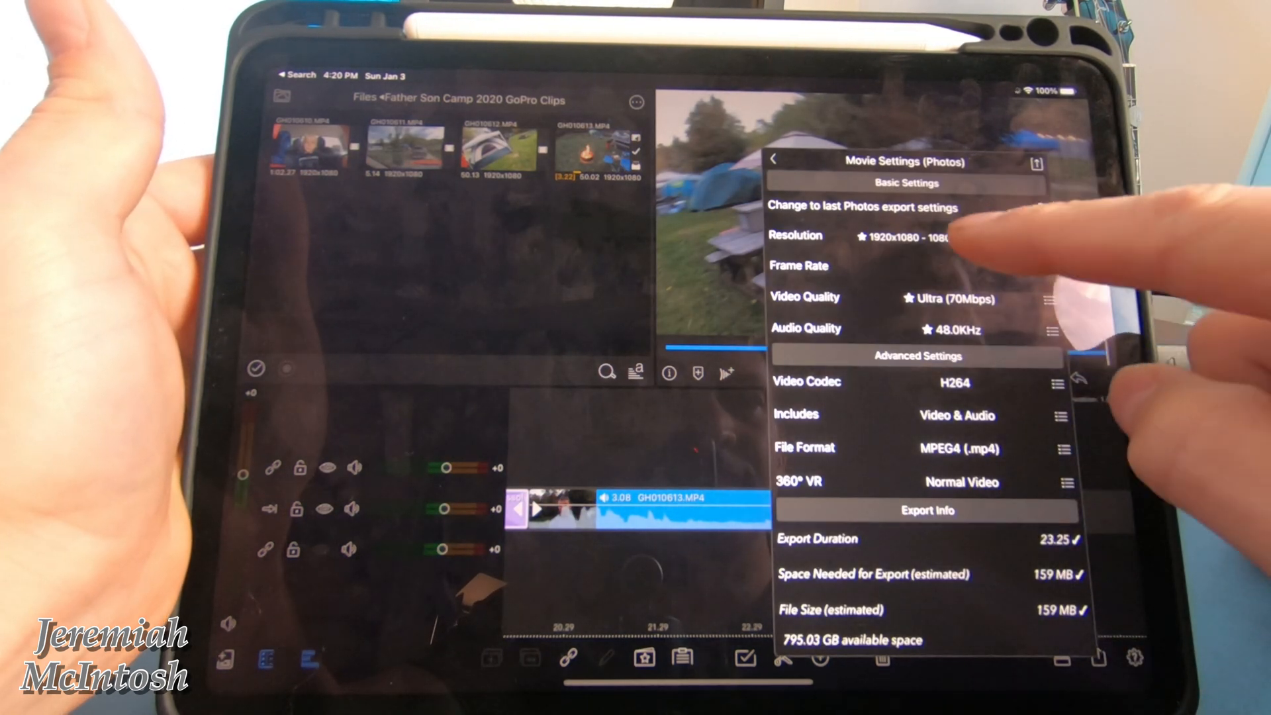
left_click(918, 235)
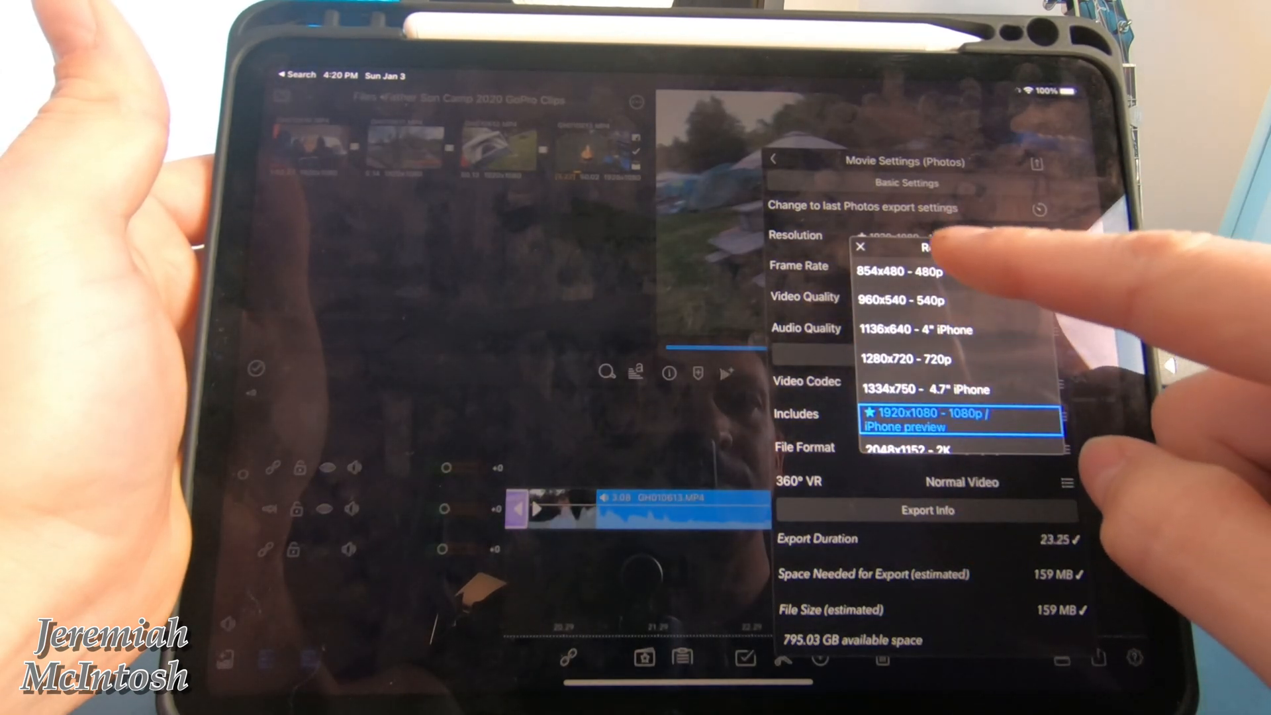
left_click(911, 271)
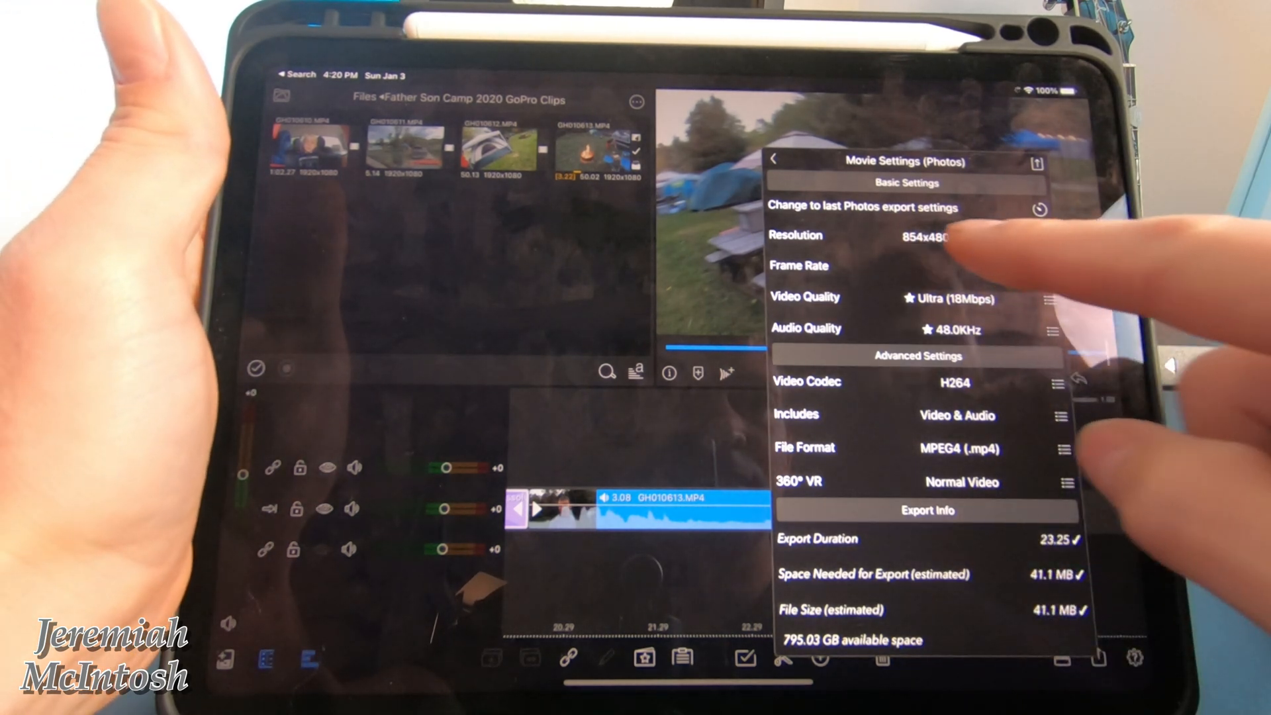
left_click(927, 236)
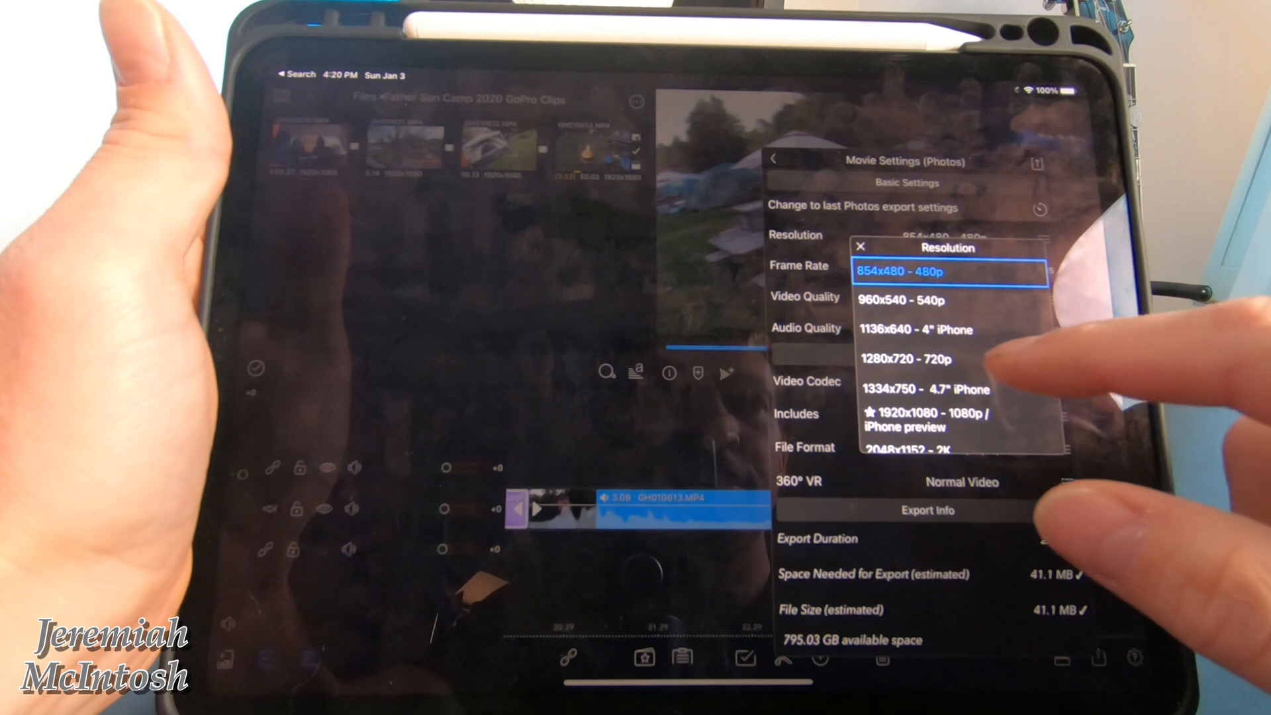
left_click(913, 357)
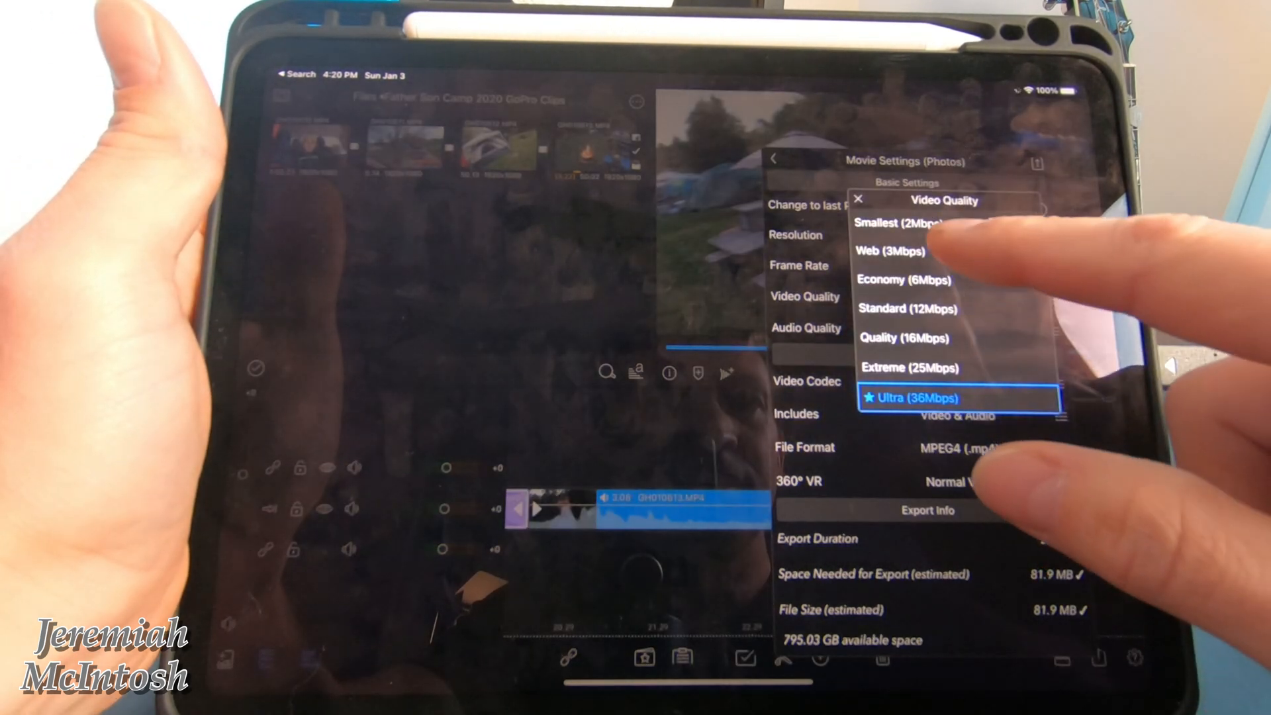
left_click(891, 252)
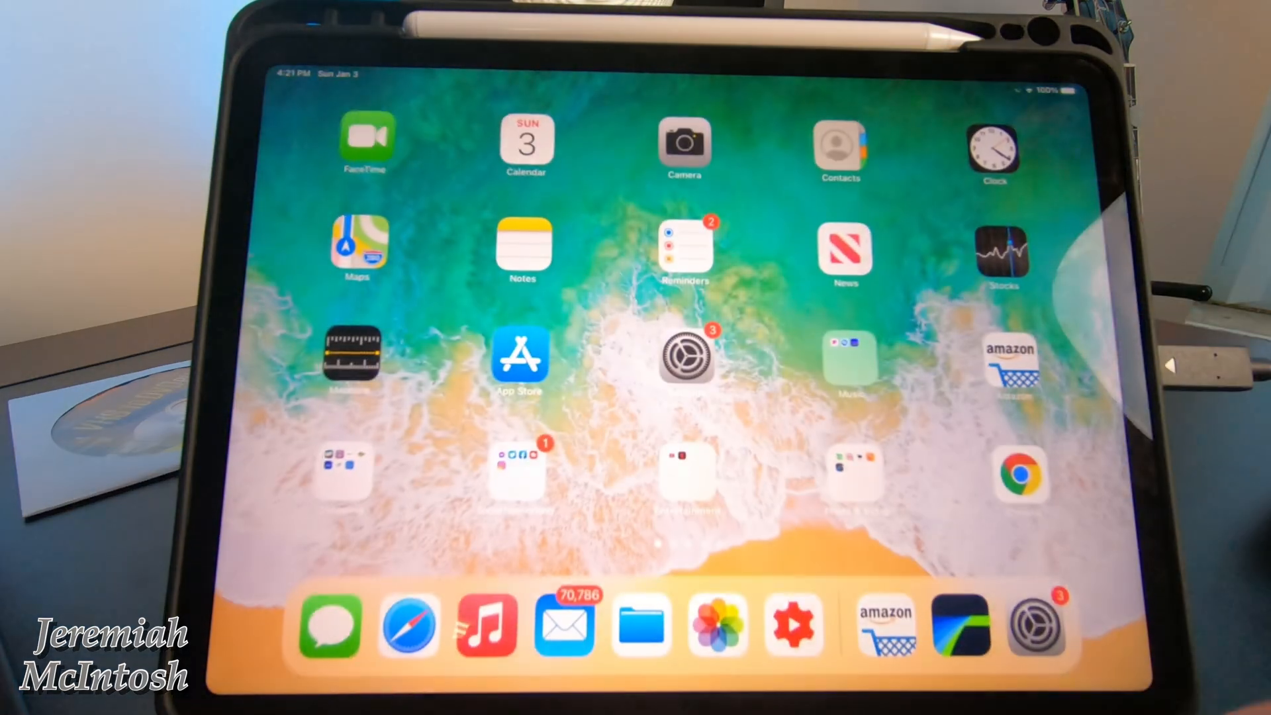
left_click(720, 628)
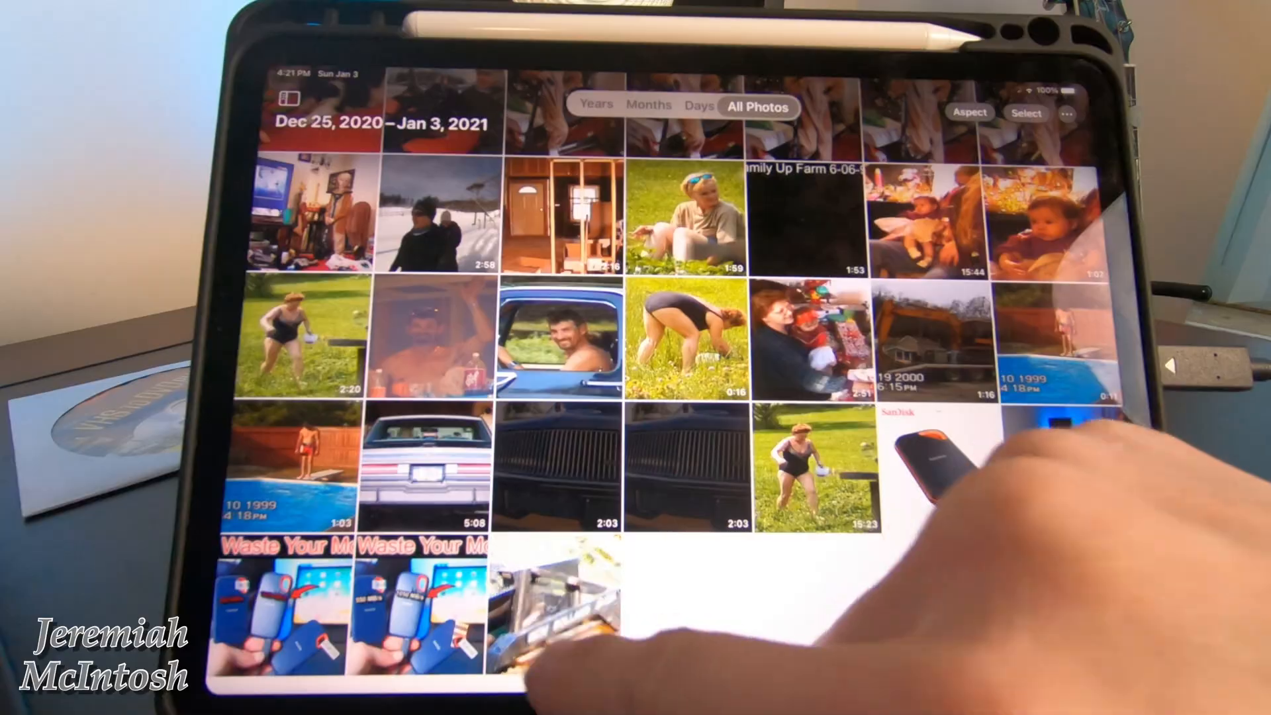